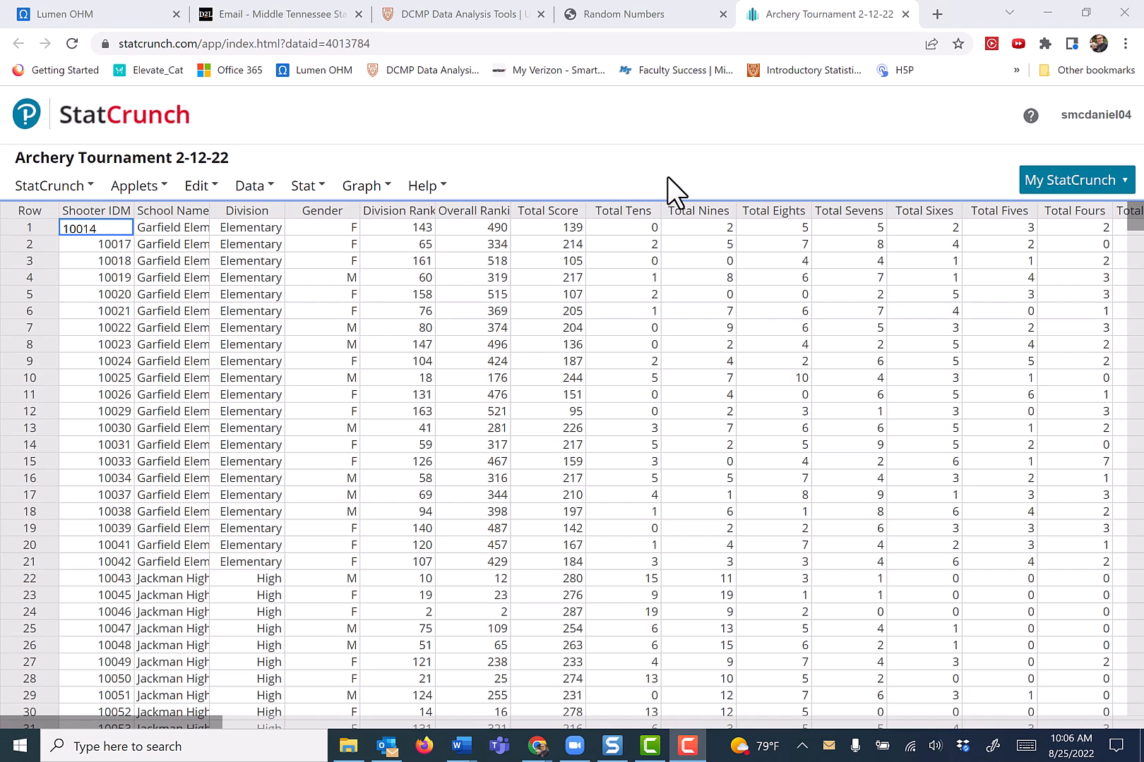
Create a frequency bar plot of the Division column via Graph > Bar Plot > With Data.
left_click(366, 185)
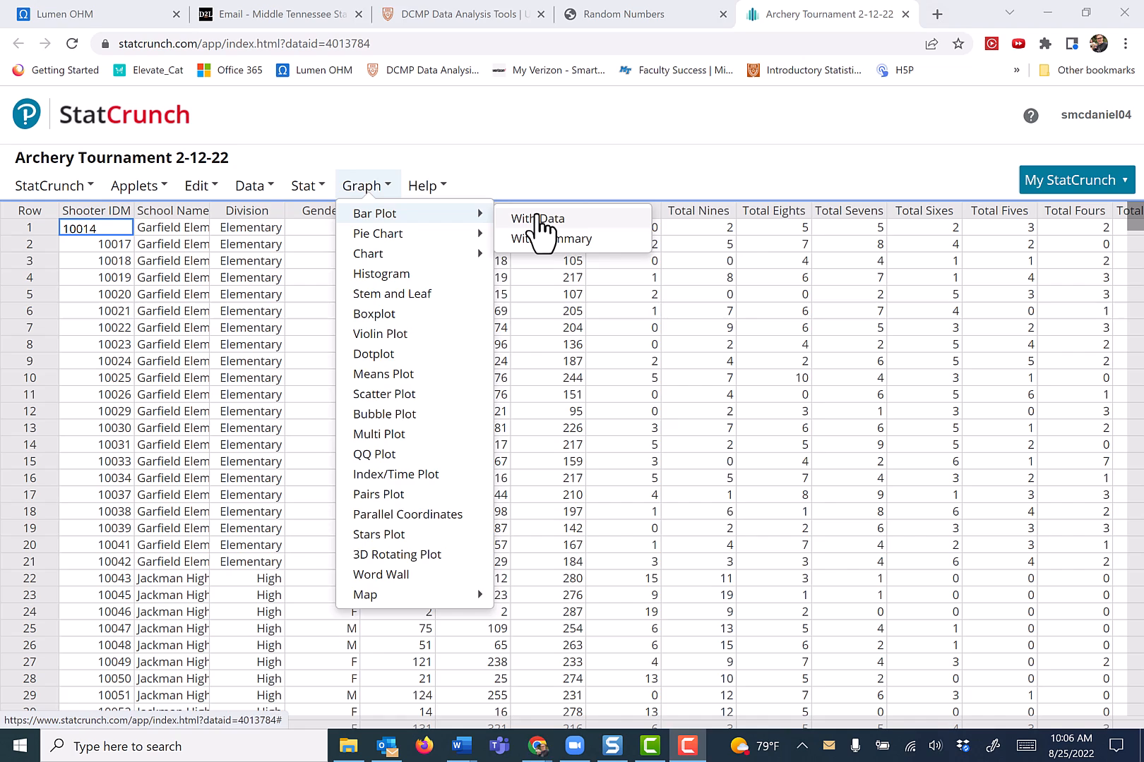
left_click(537, 219)
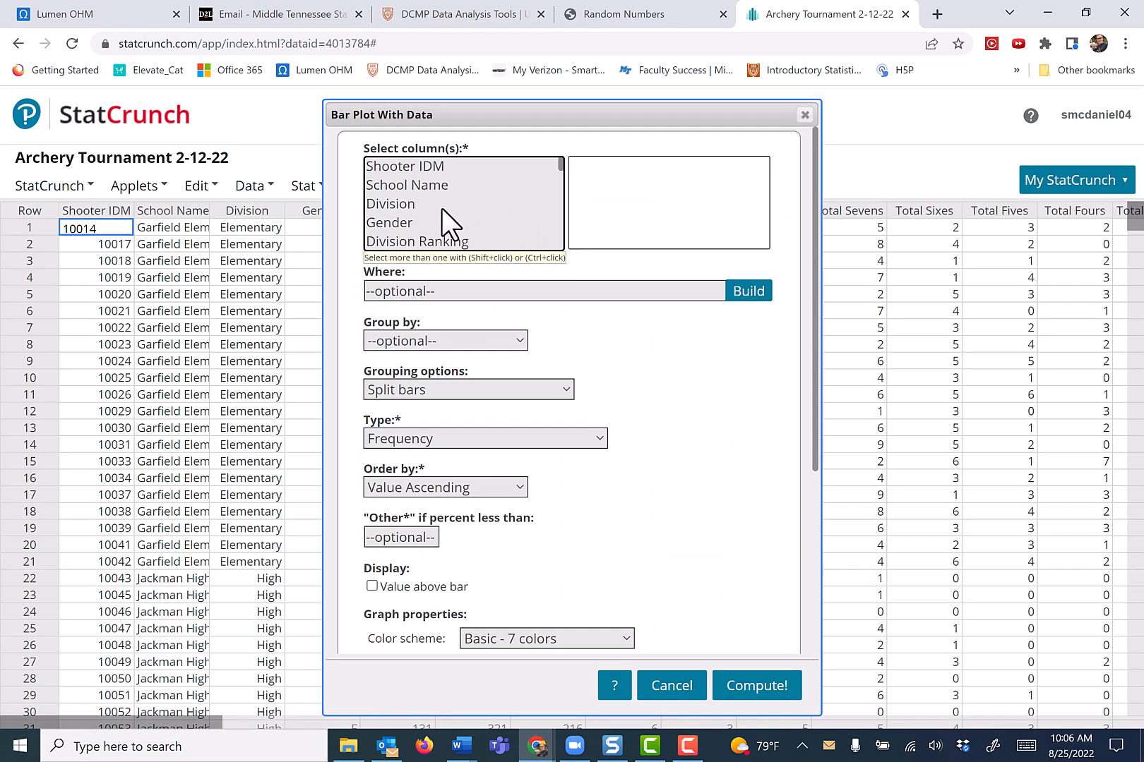
left_click(390, 204)
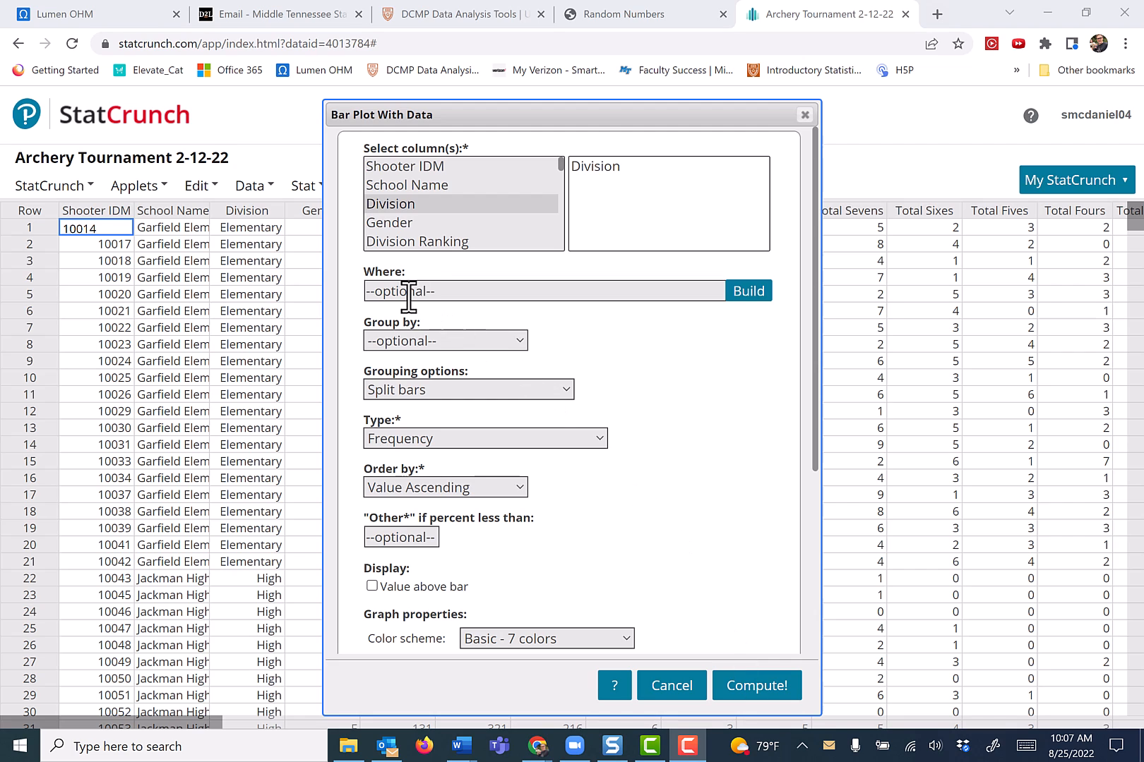
mouse_move(658, 586)
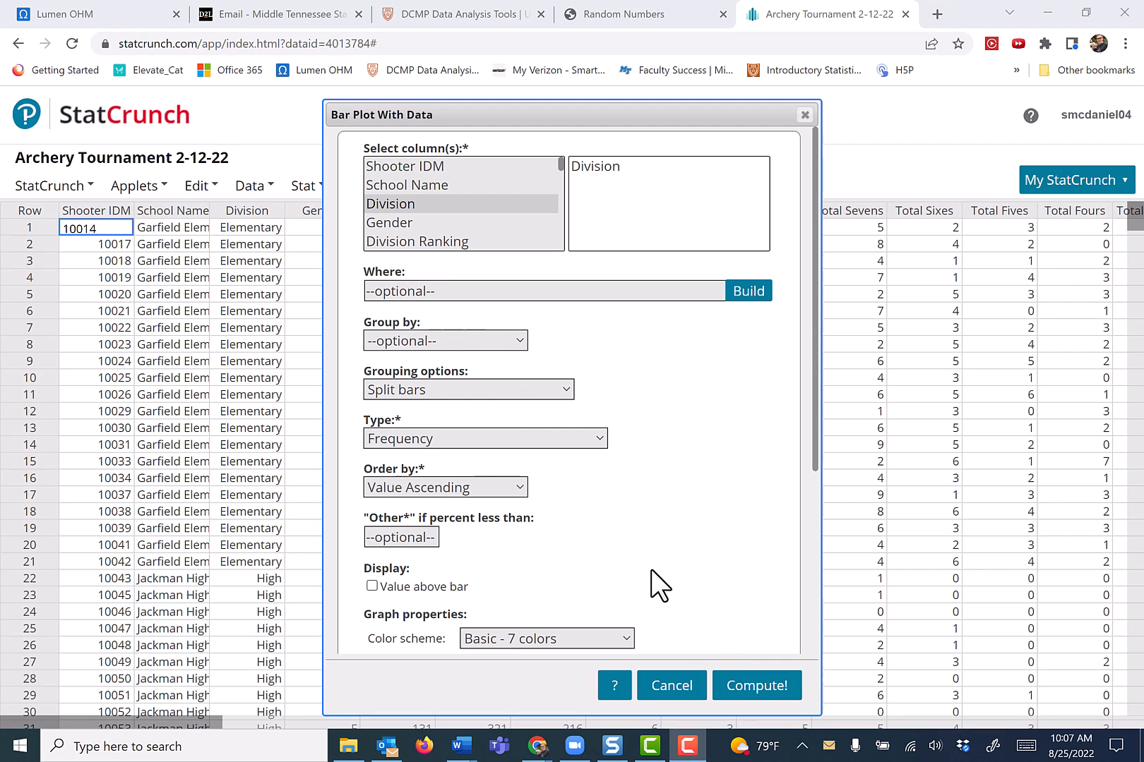
left_click(756, 684)
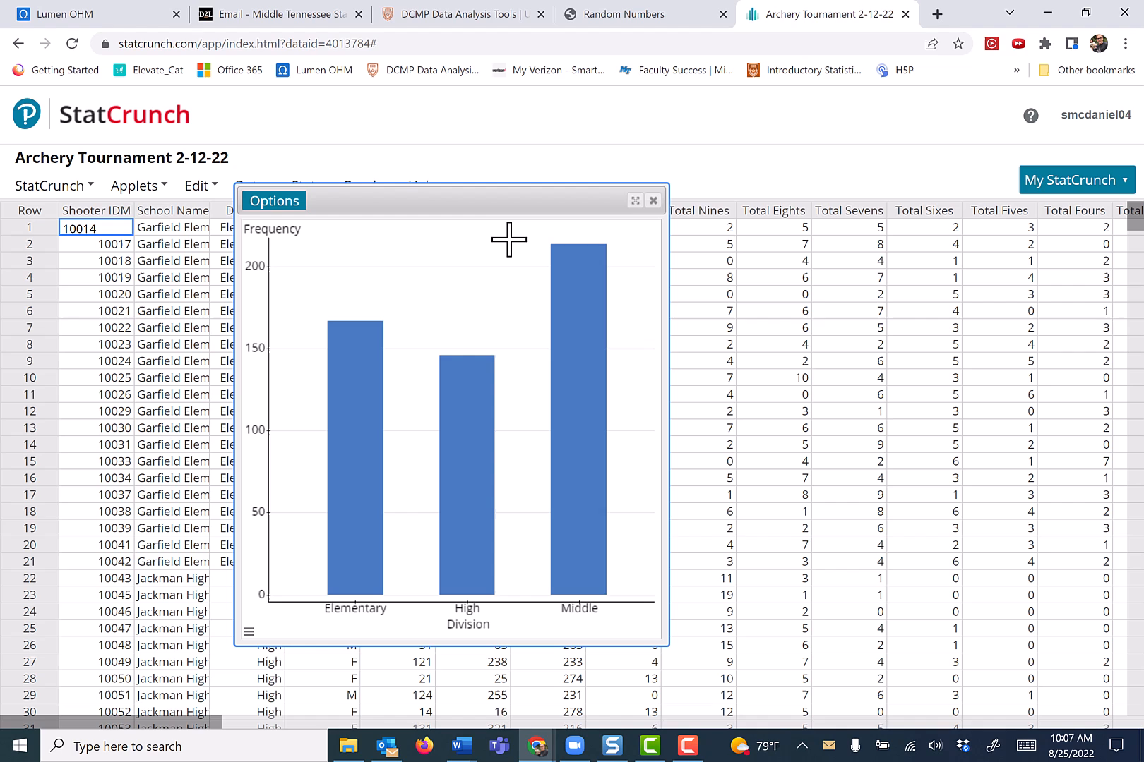
mouse_move(561, 294)
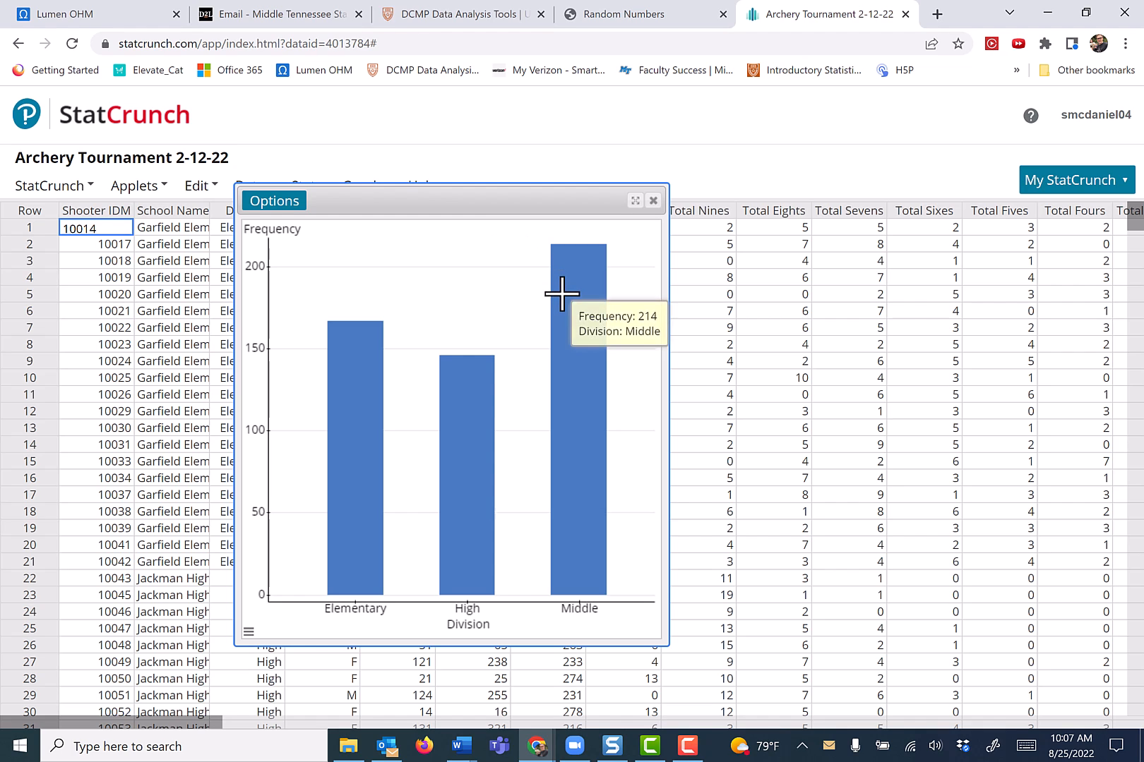
mouse_move(577, 592)
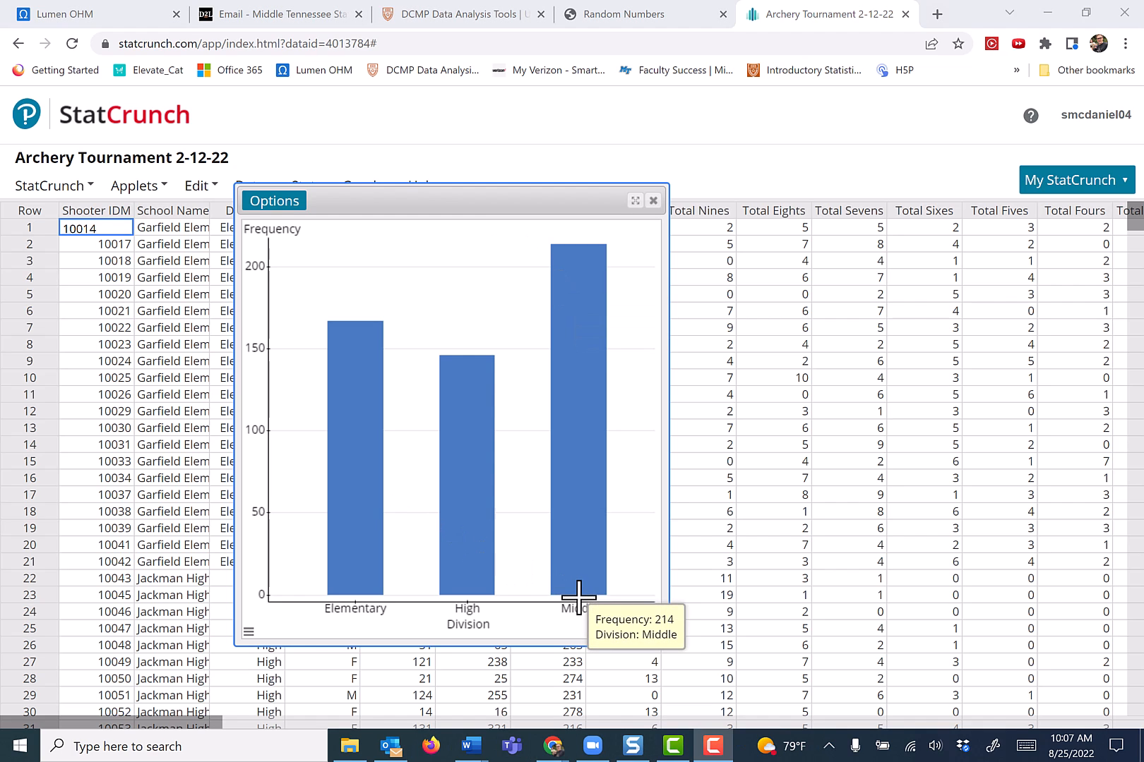
mouse_move(493, 617)
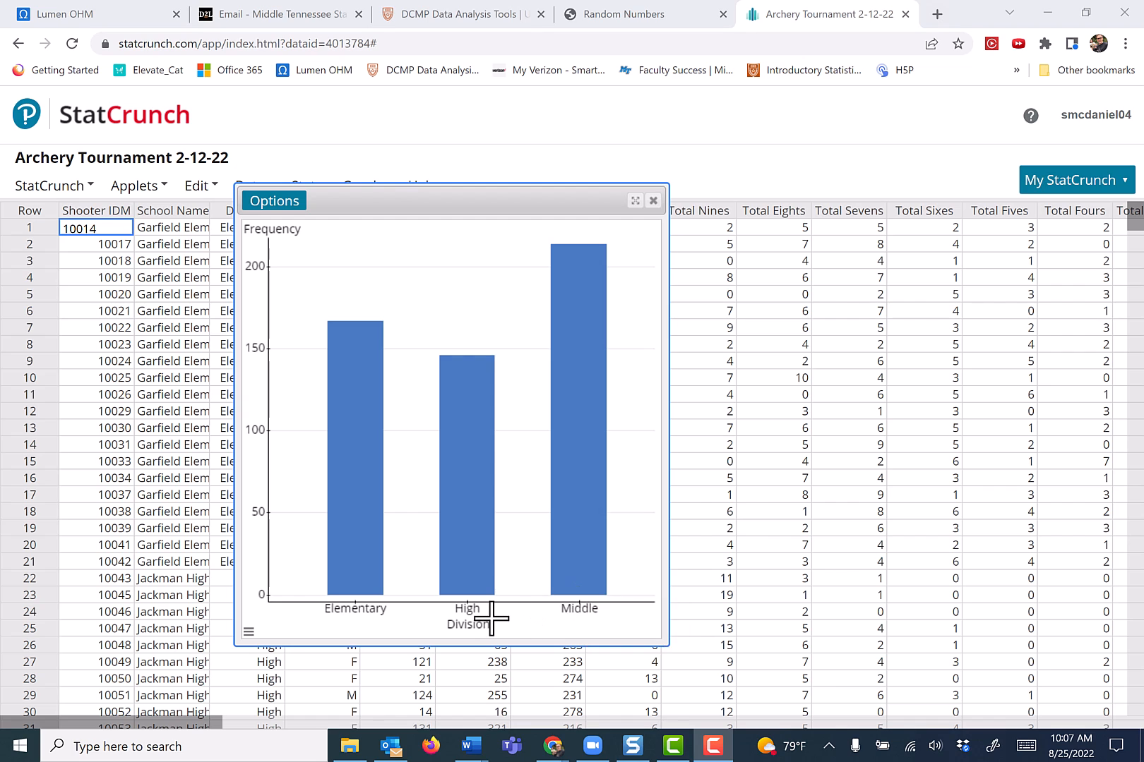
Edit the plot and enter the Where condition Division !=High to exclude high schools.
left_click(274, 200)
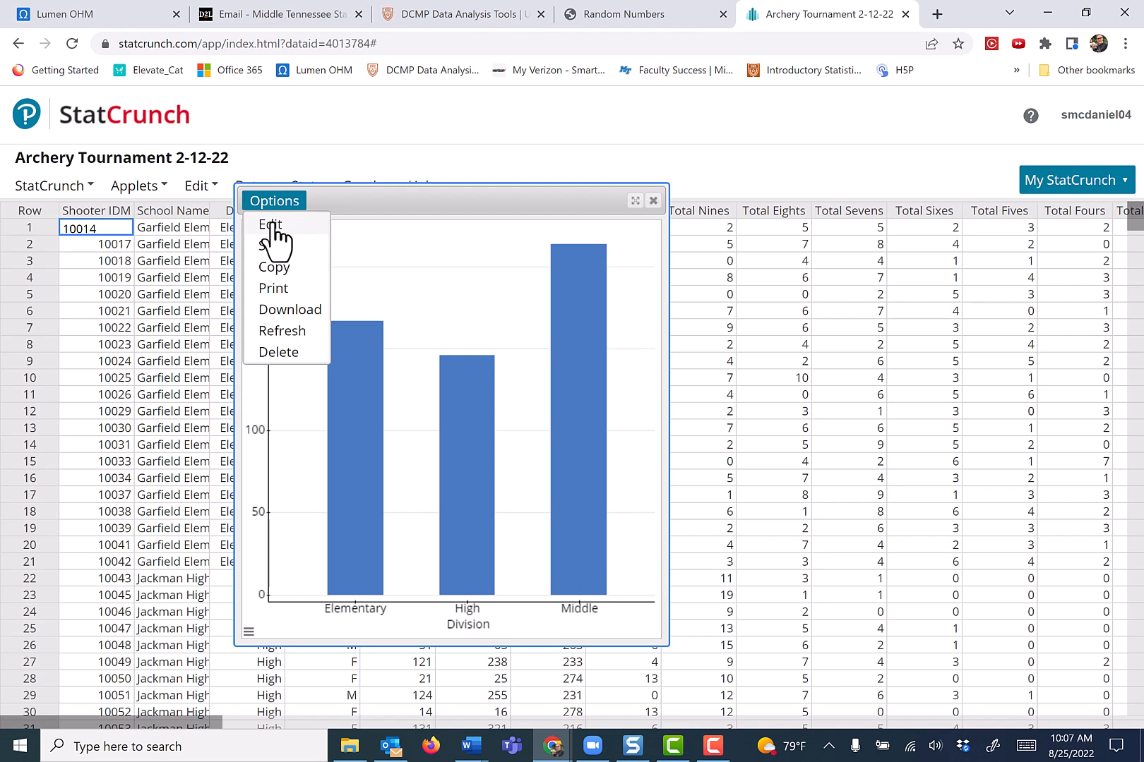
left_click(271, 224)
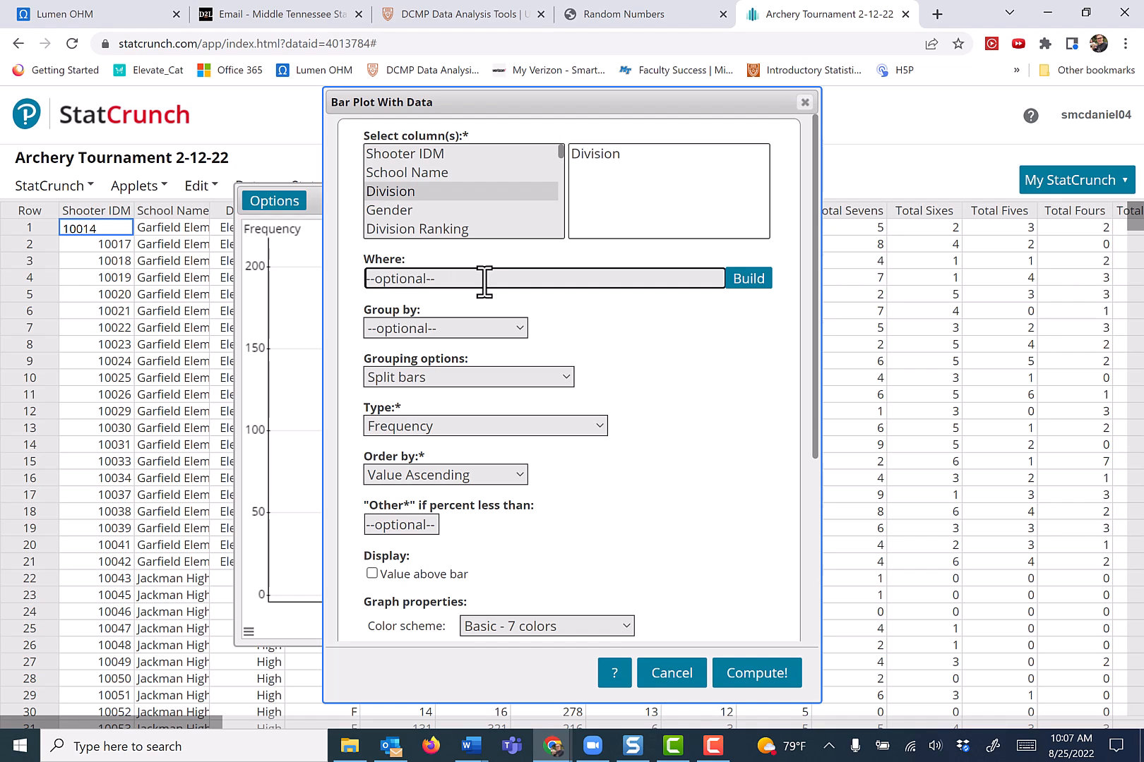
type("D")
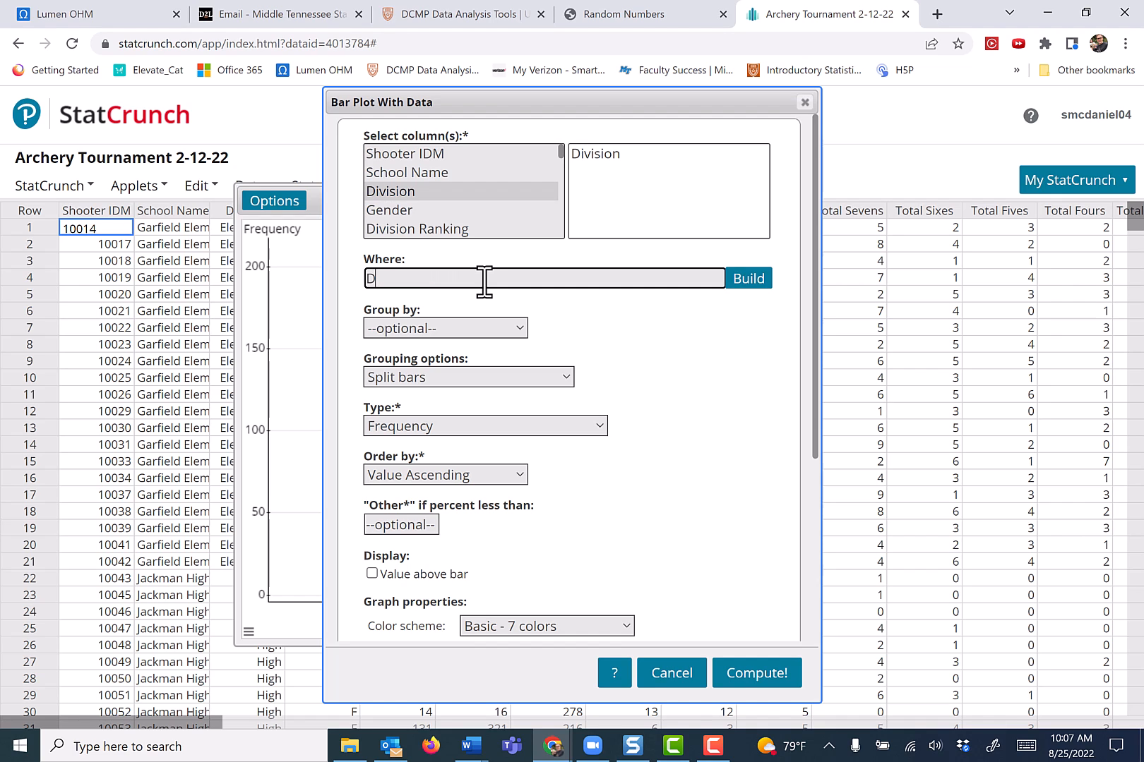
type("ivision")
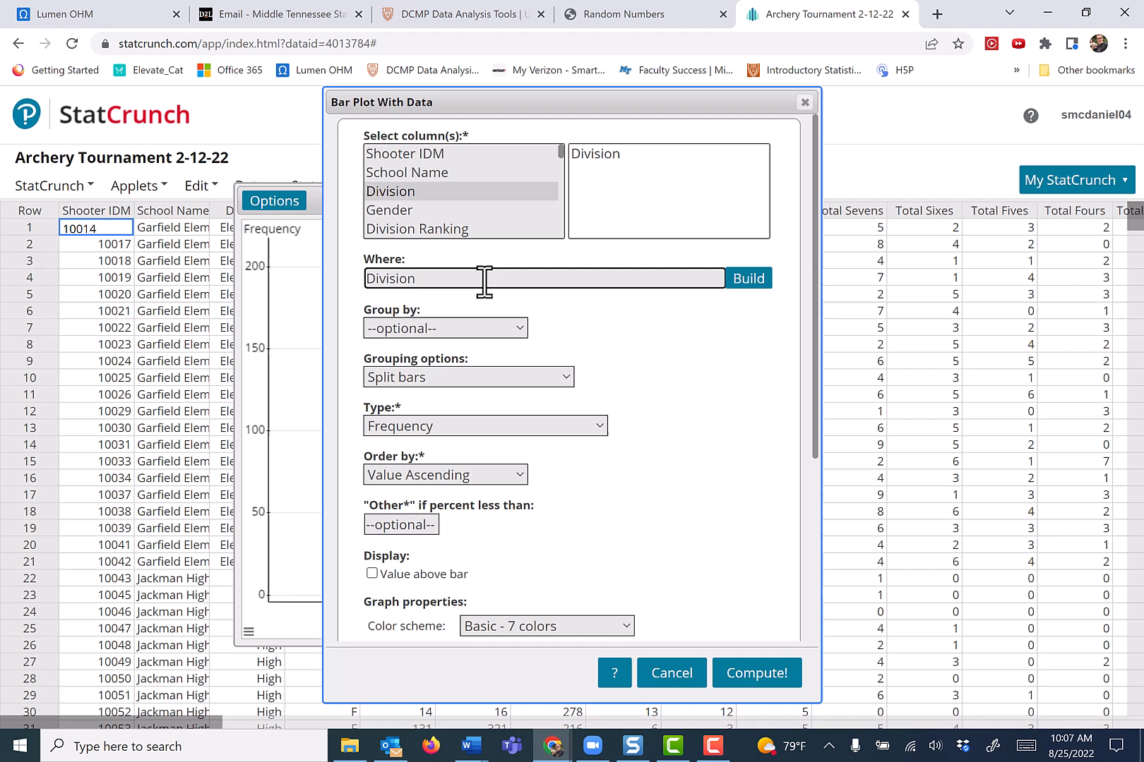
type("!")
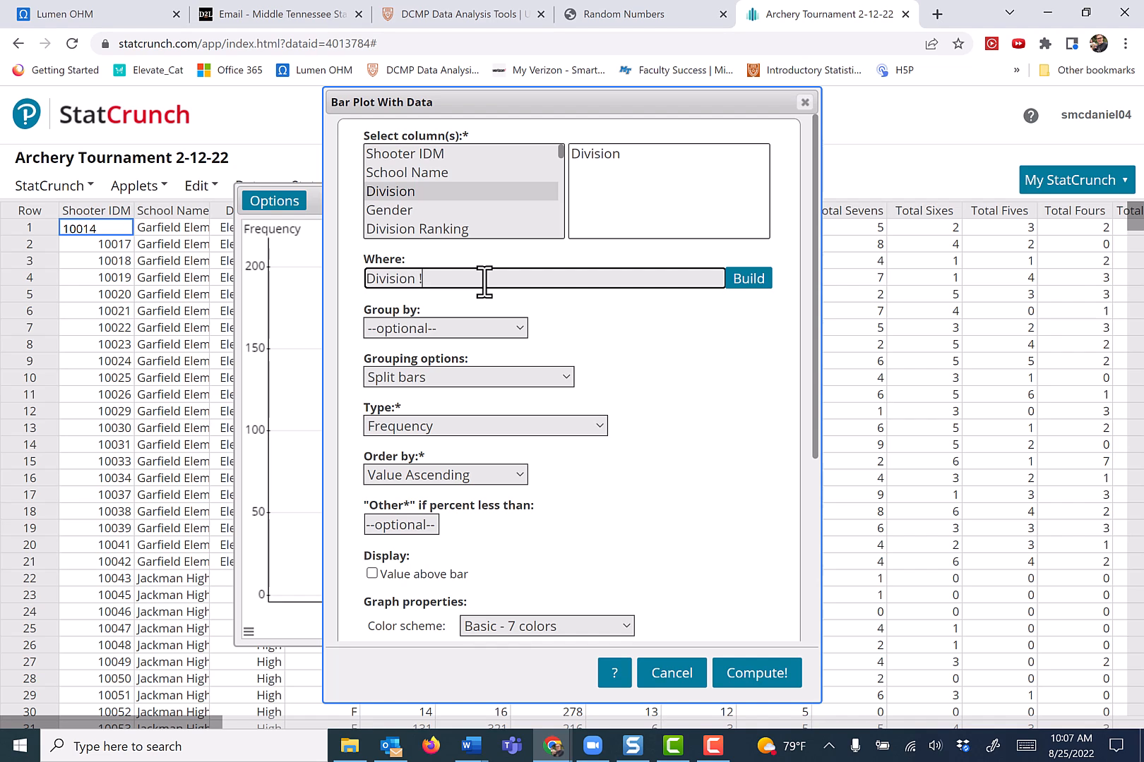
type("=")
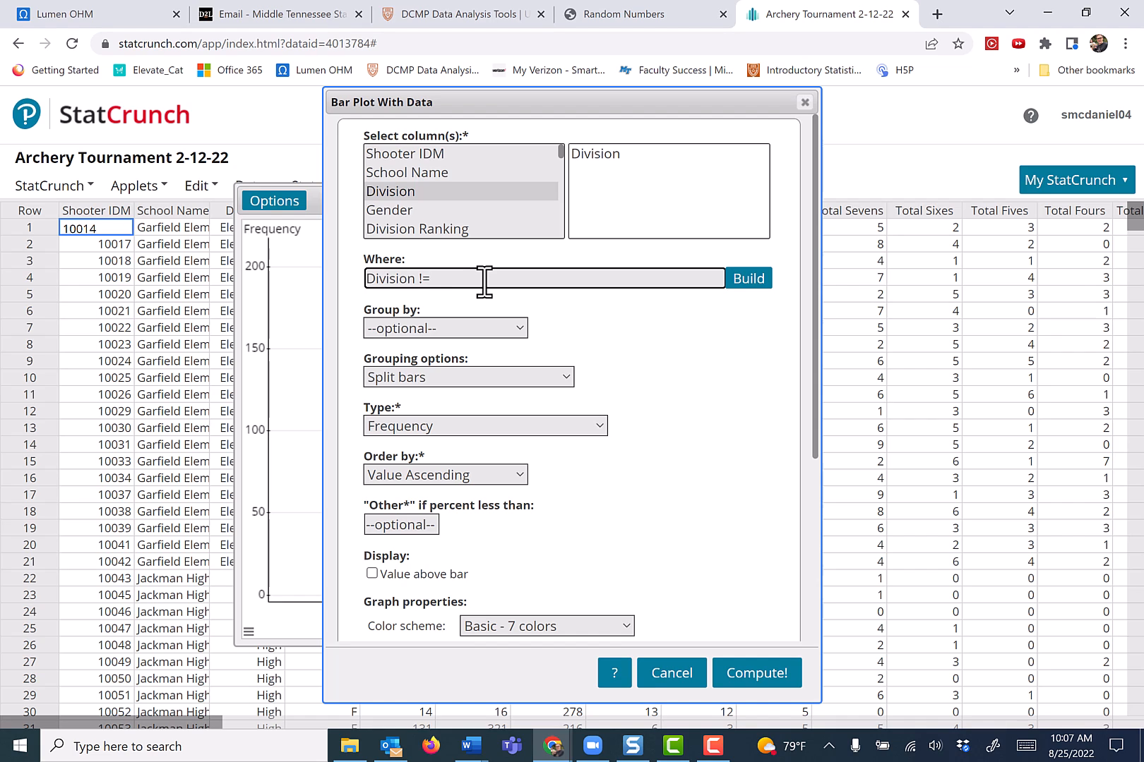
type("High")
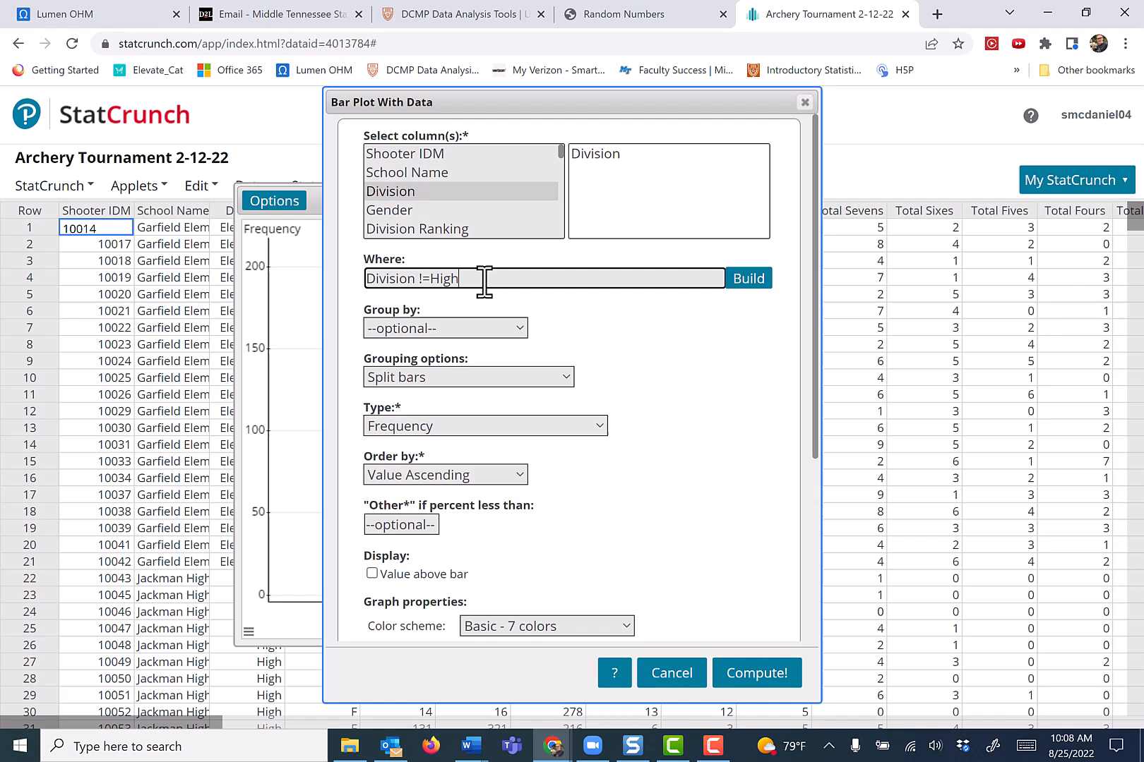
scroll("down", 3)
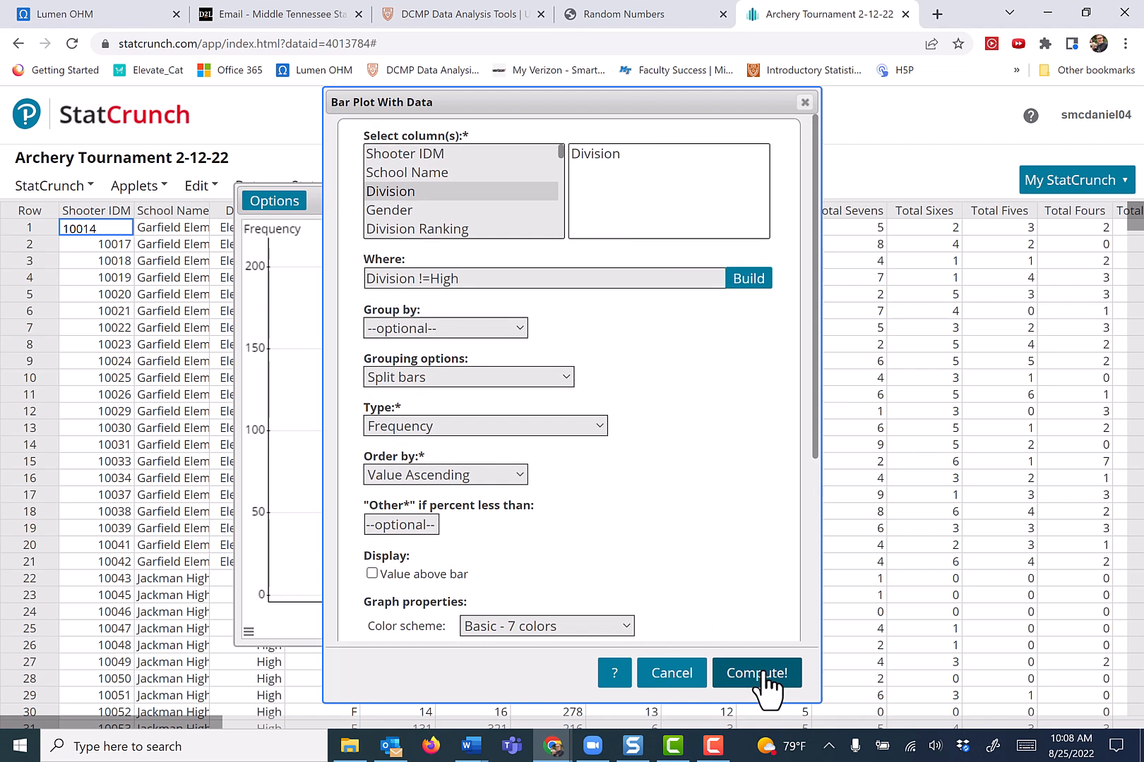
Recompute the plot so only the Elementary and Middle bars remain.
left_click(757, 672)
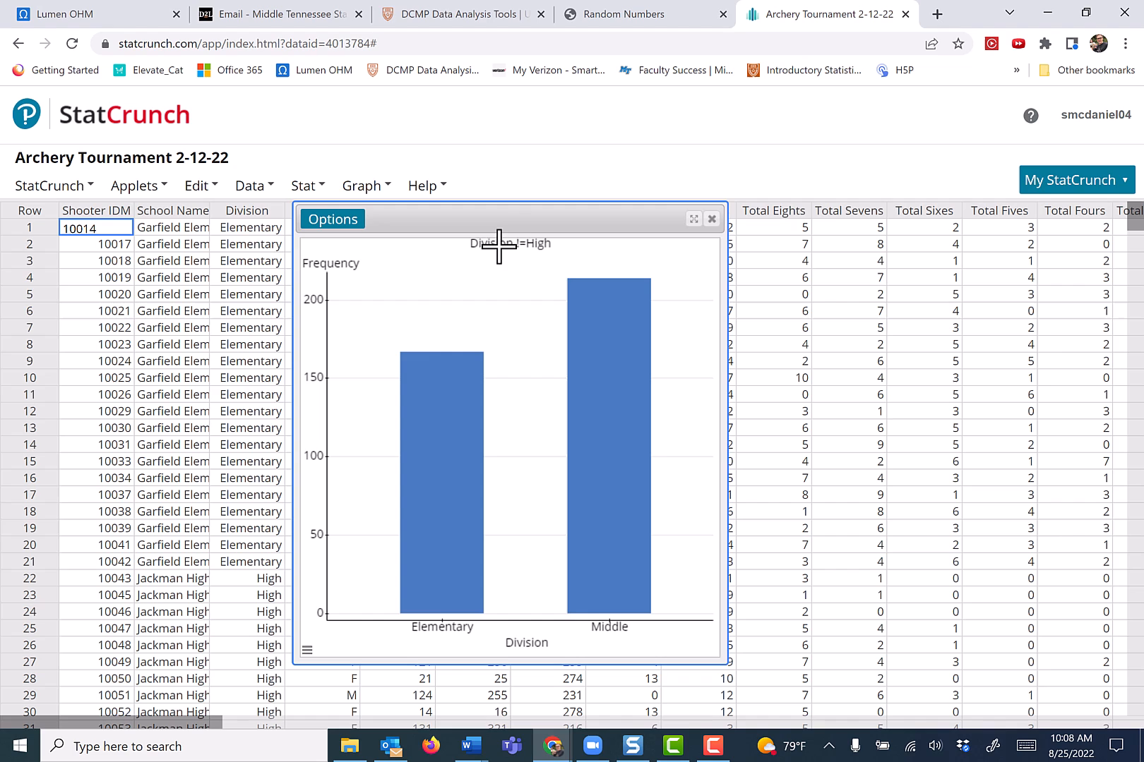
mouse_move(547, 524)
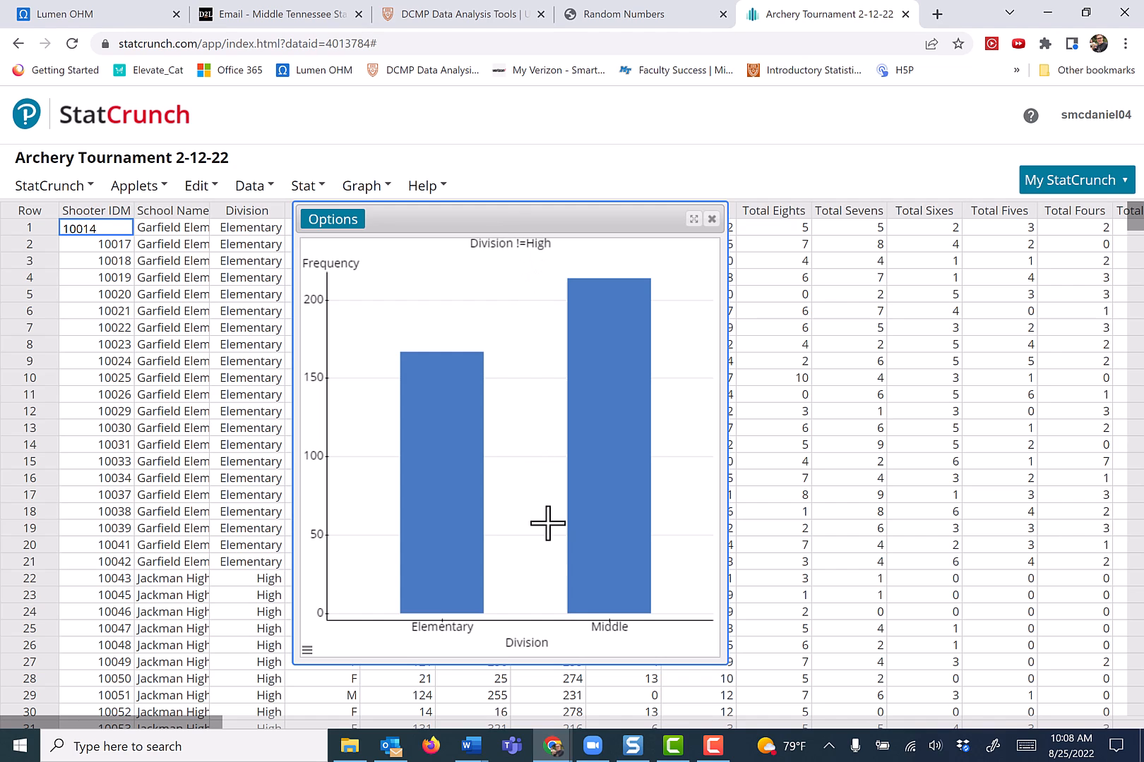
mouse_move(526, 611)
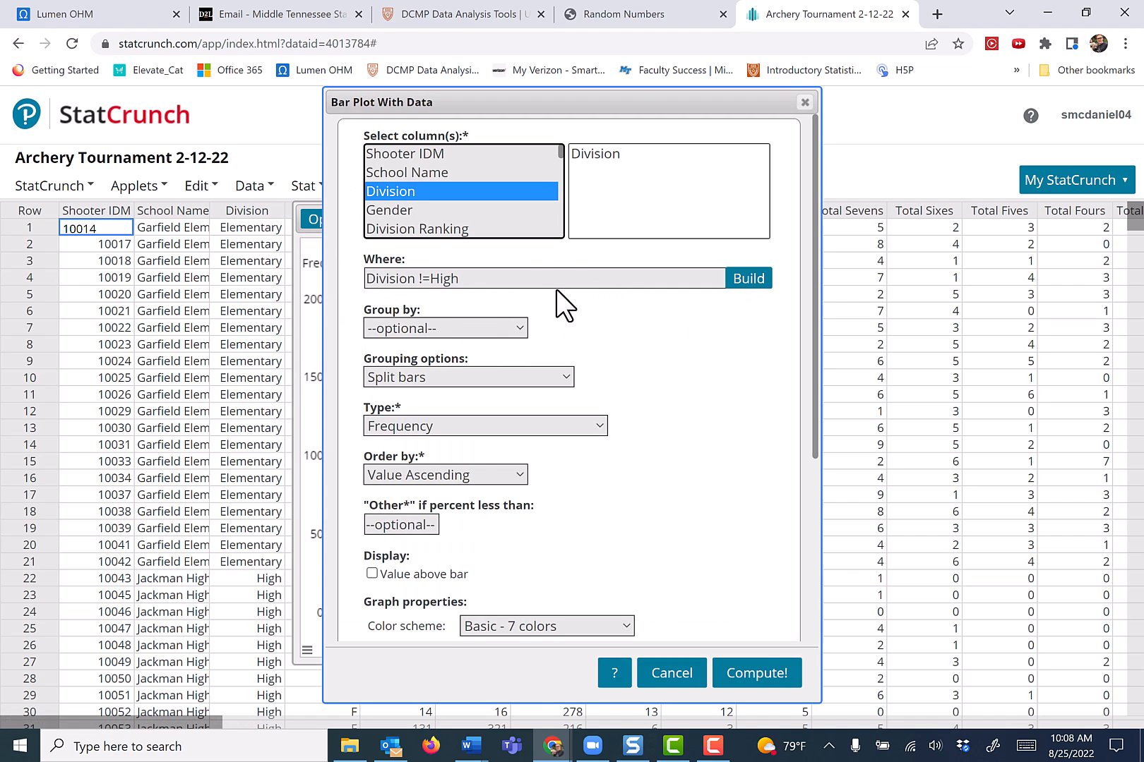
Reopen the Where field's history and start building Division != in the expression builder.
double_click(434, 278)
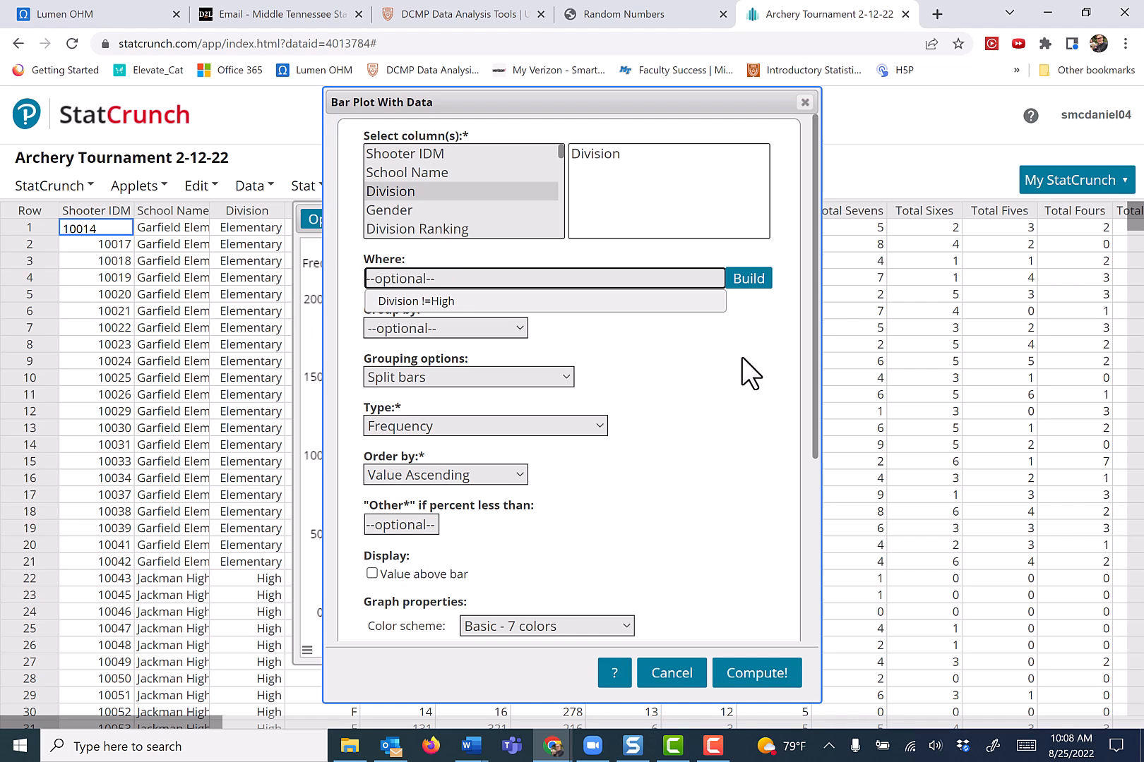
left_click(747, 278)
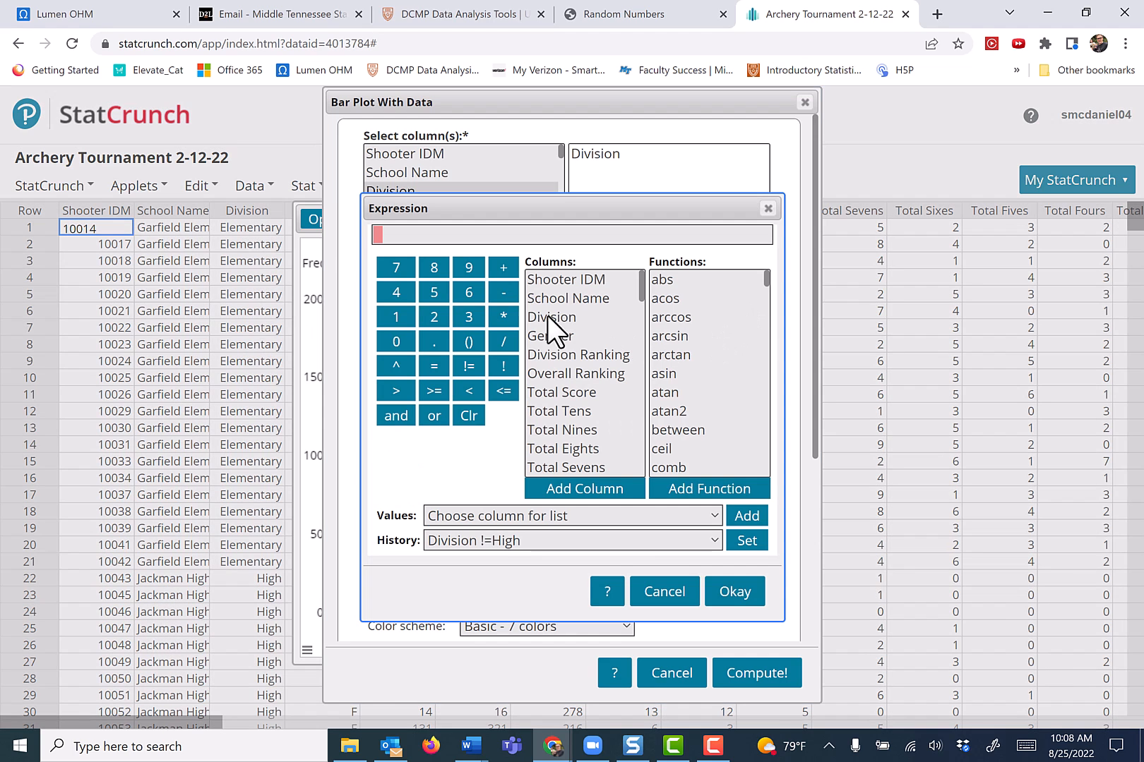
left_click(552, 316)
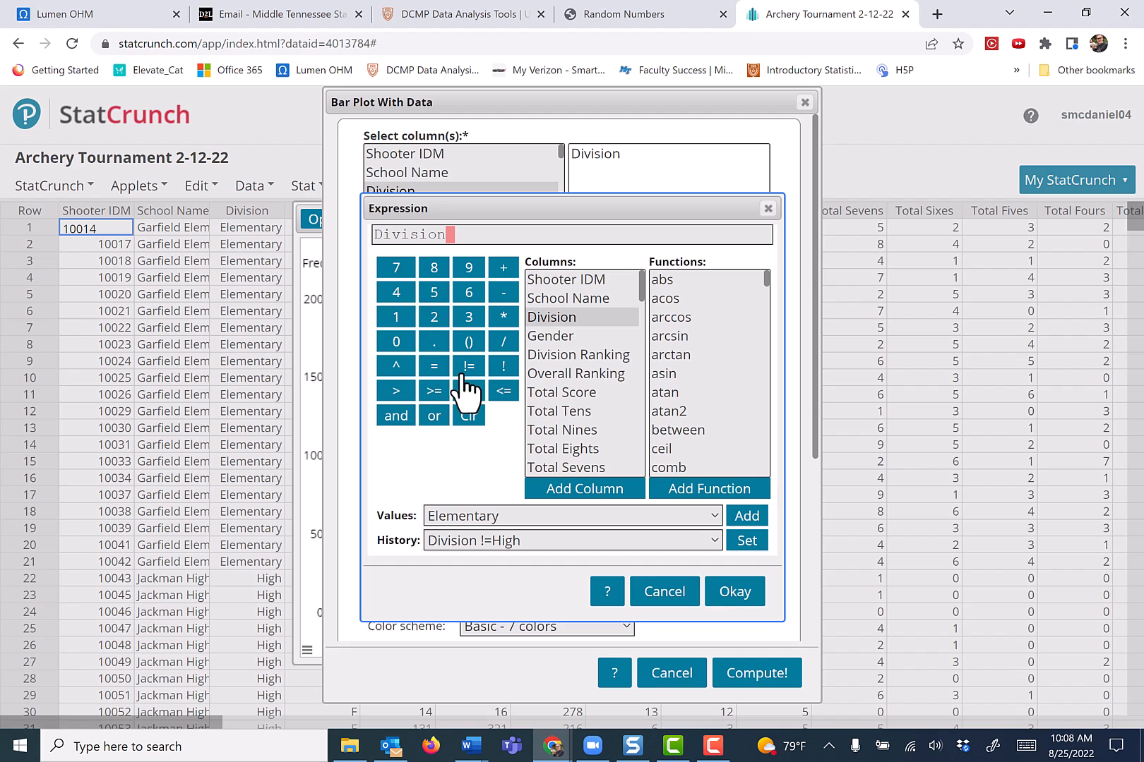
left_click(468, 366)
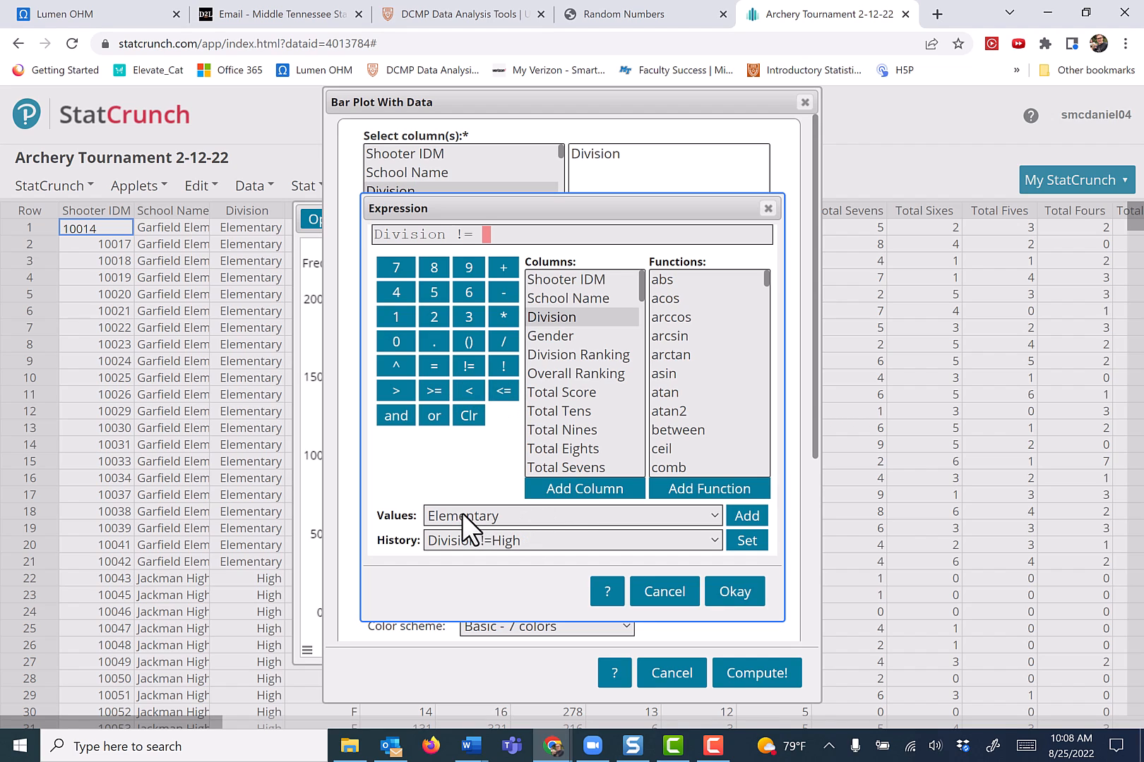
Insert the value High into the expression, then cancel the builder without applying it.
left_click(571, 516)
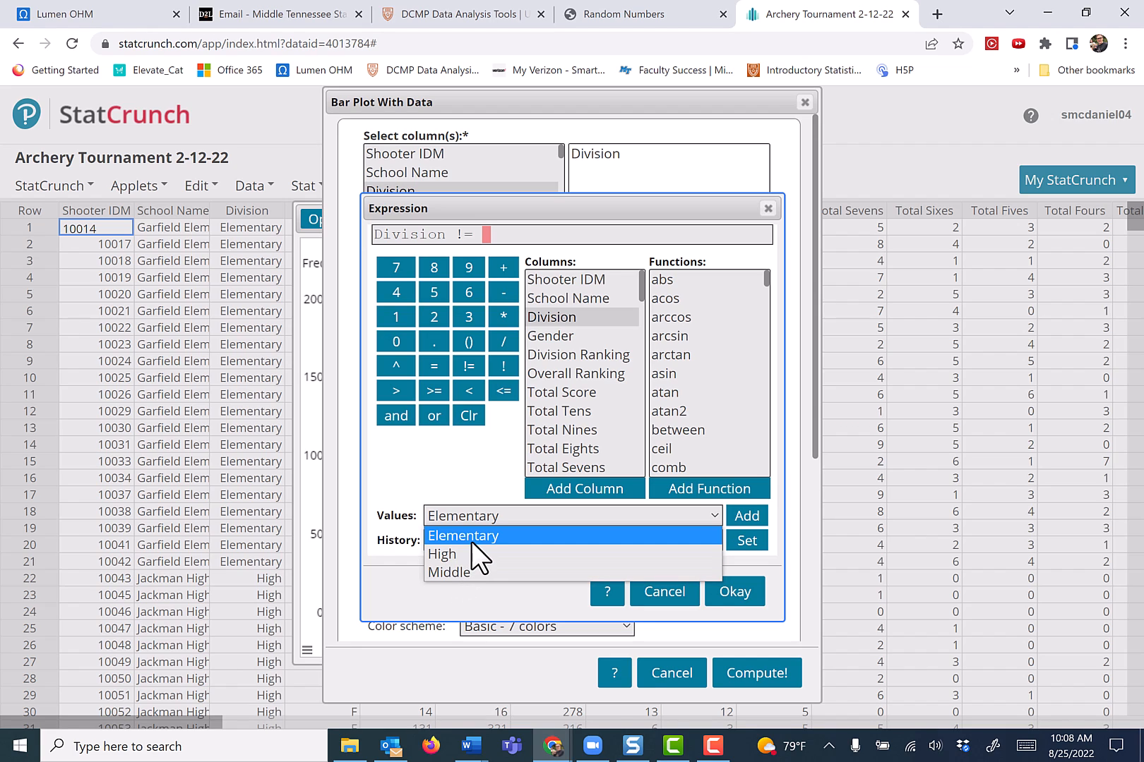
left_click(442, 553)
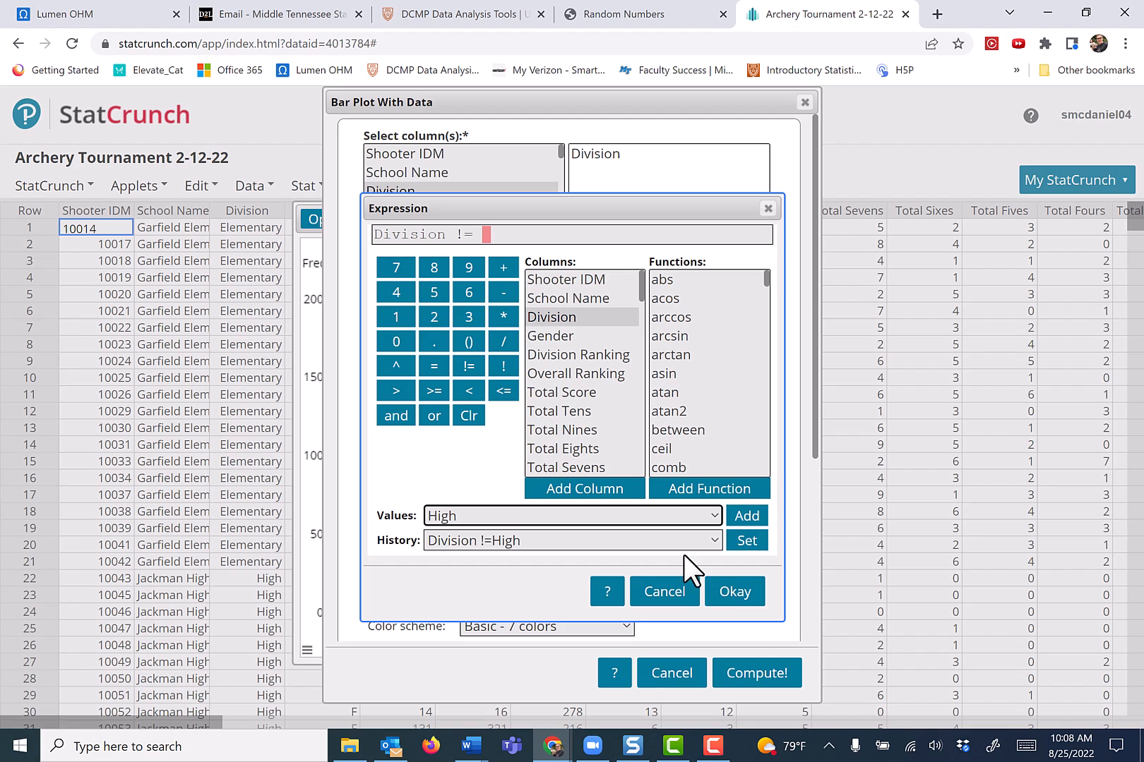
left_click(746, 515)
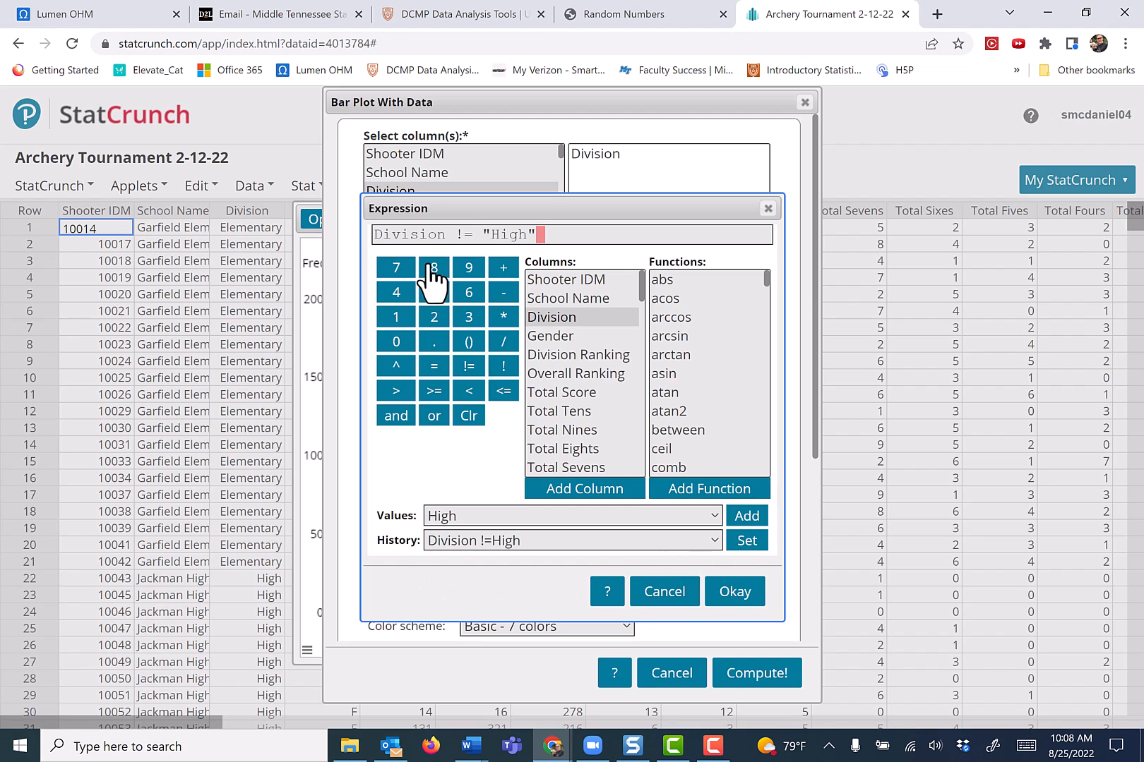
mouse_move(632, 642)
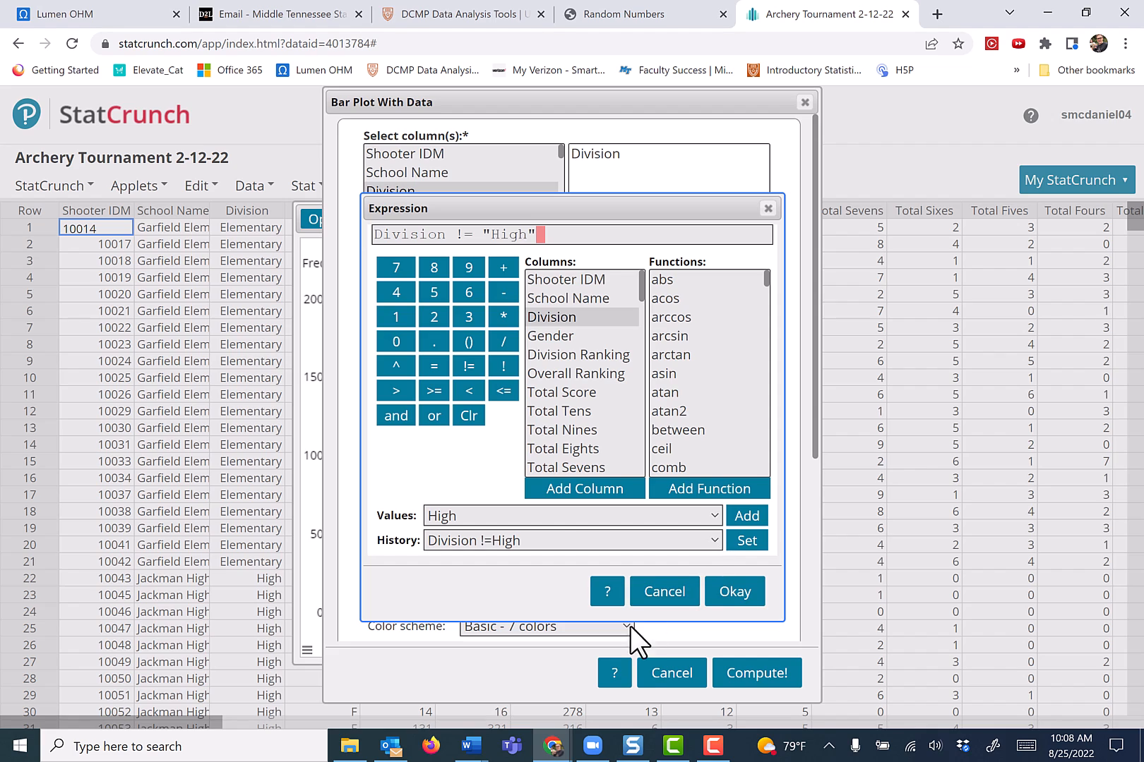
mouse_move(537, 576)
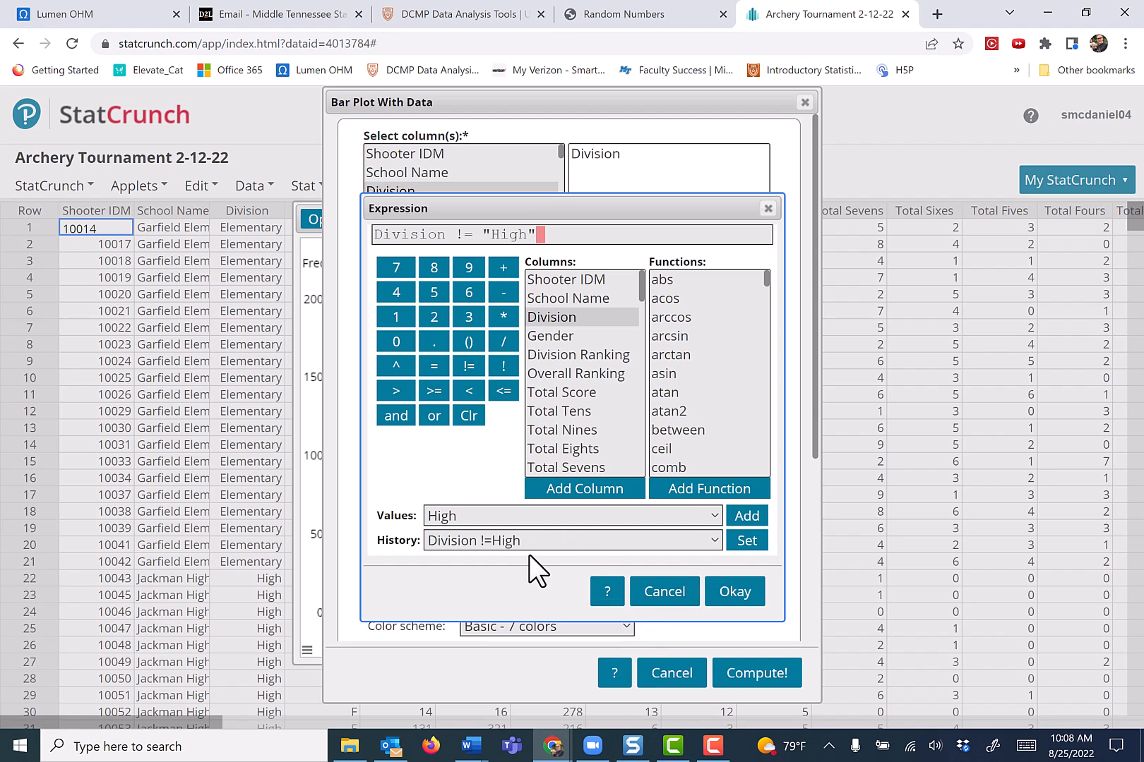
mouse_move(580, 449)
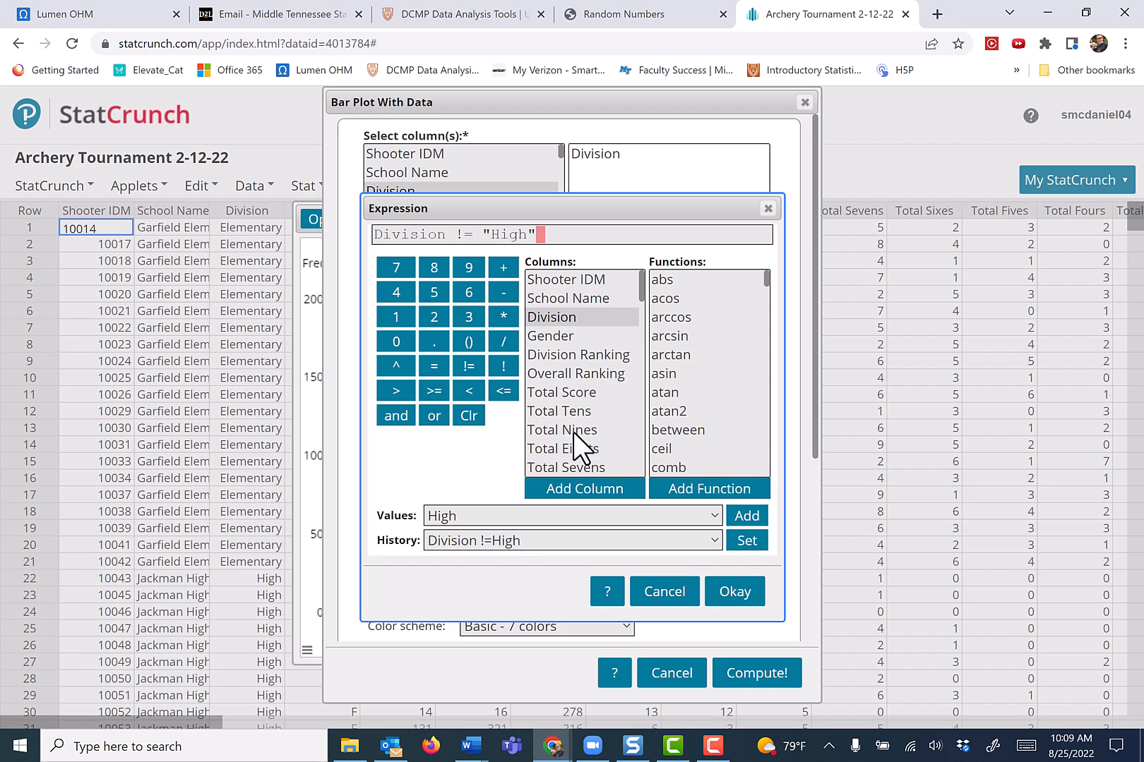
left_click(734, 592)
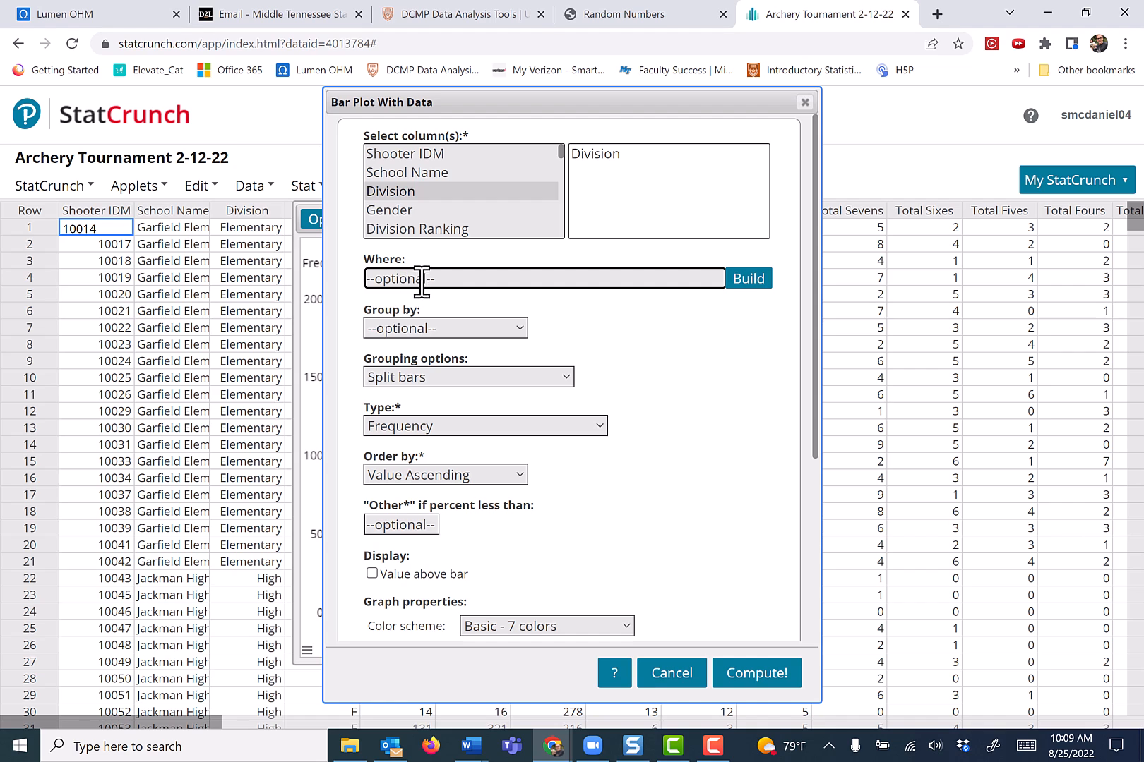
Filter with Division ="Elementary" or Division = "Middle" and recompute the bar plot.
type("Division =\"Elementary\" or Division = \"Middle\"")
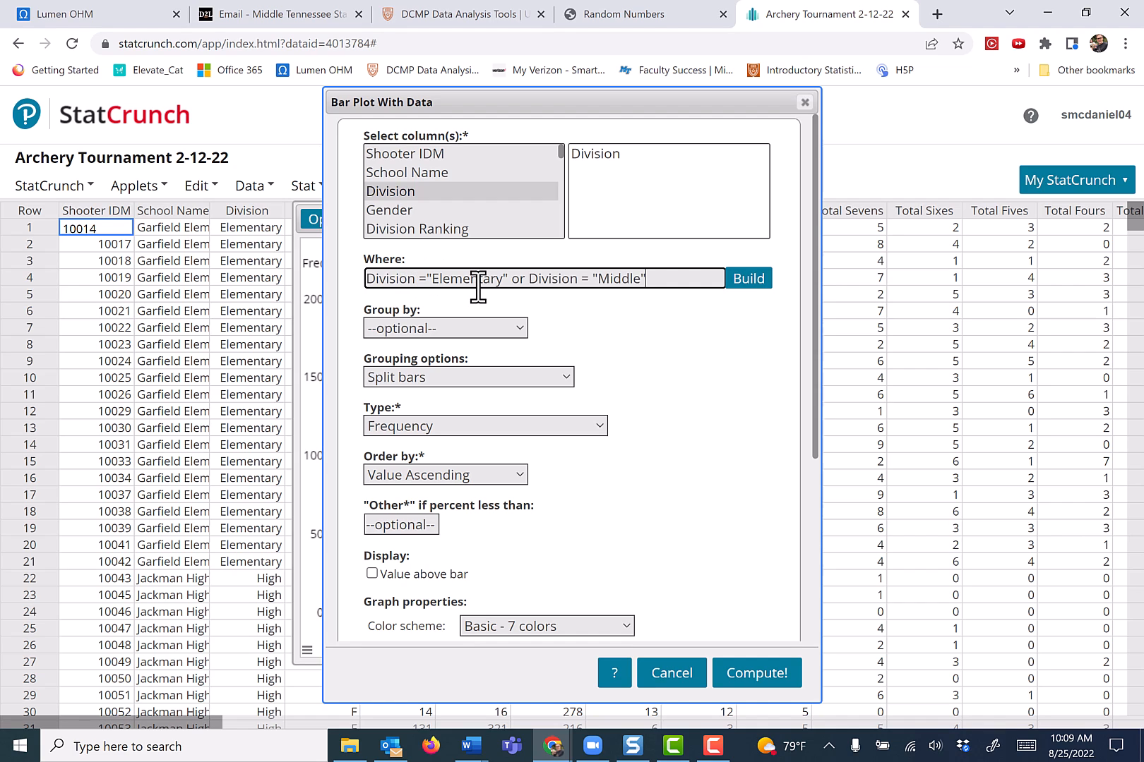
mouse_move(621, 283)
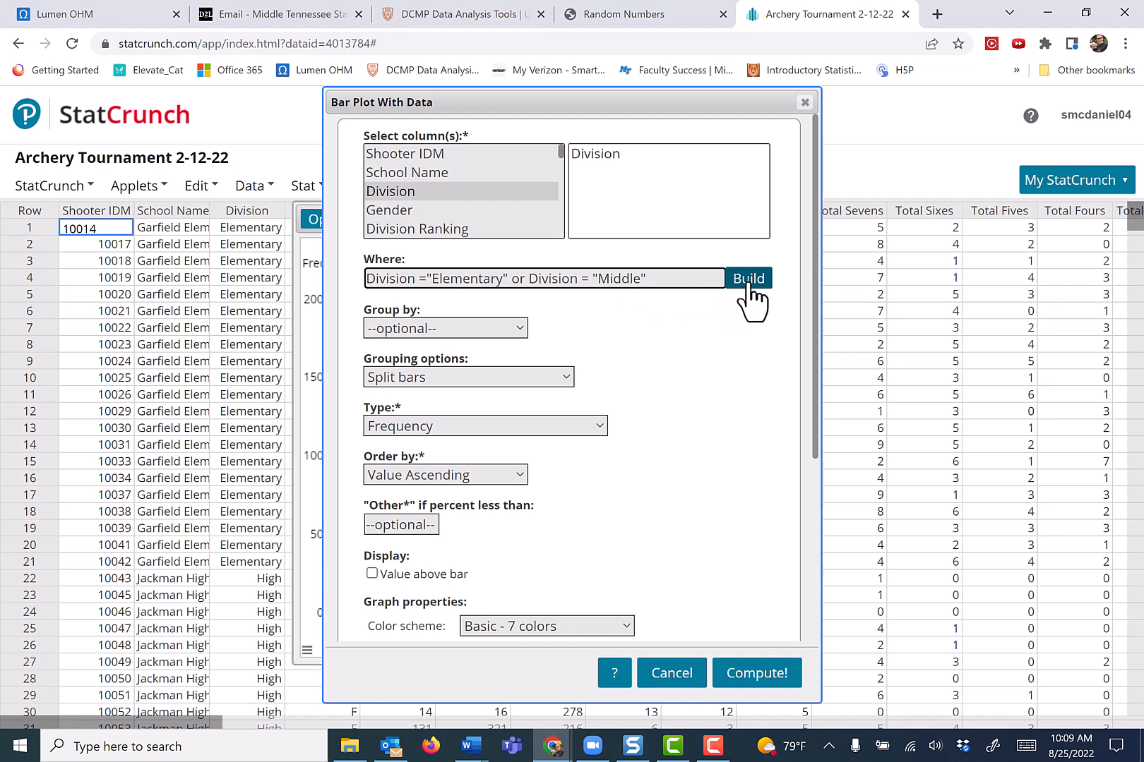
mouse_move(757, 672)
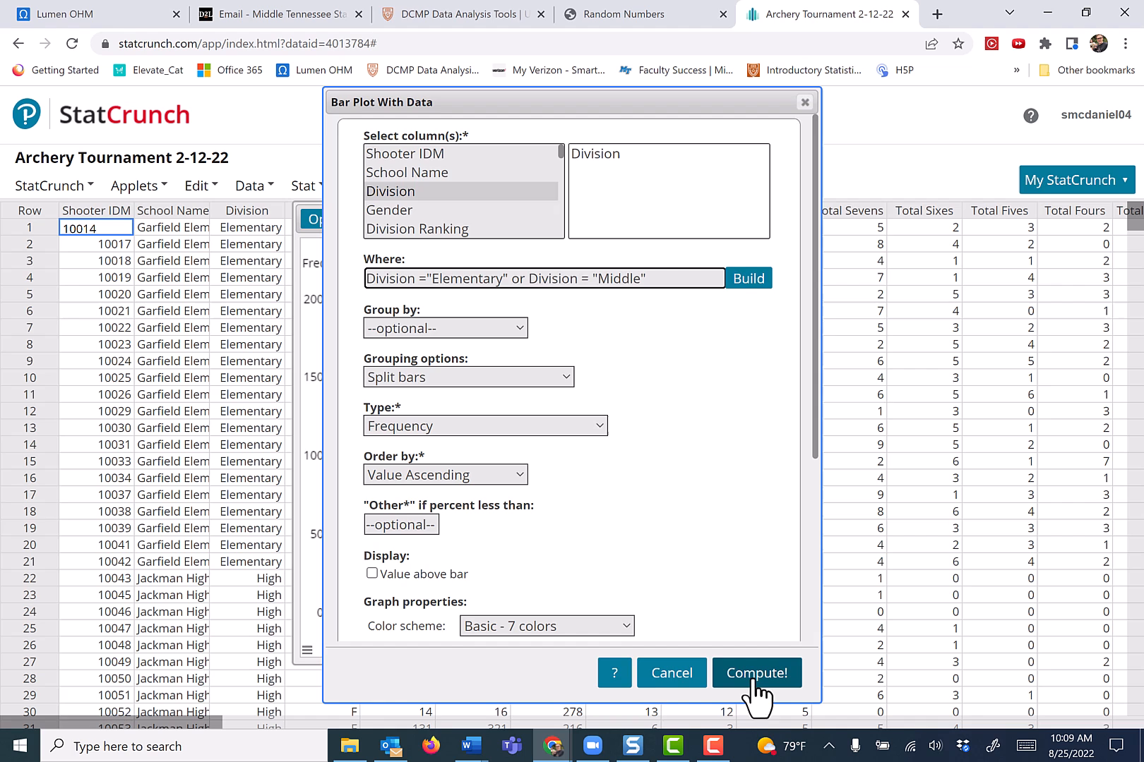
left_click(757, 672)
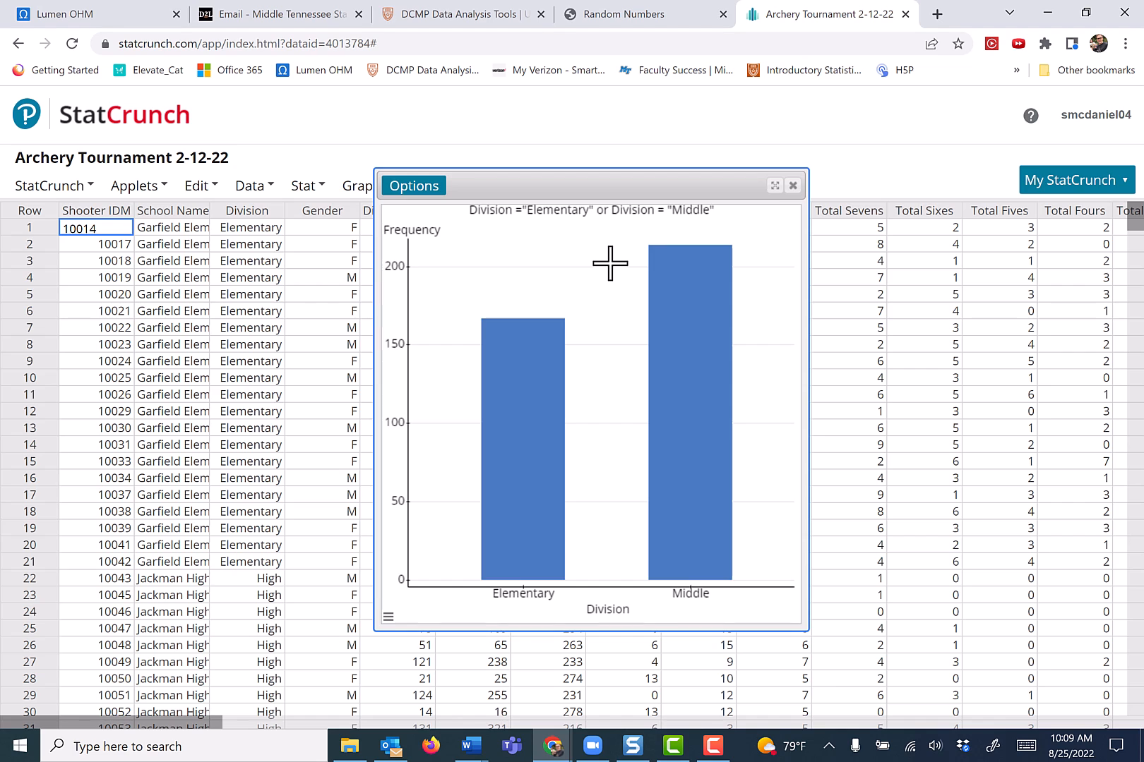
mouse_move(477, 157)
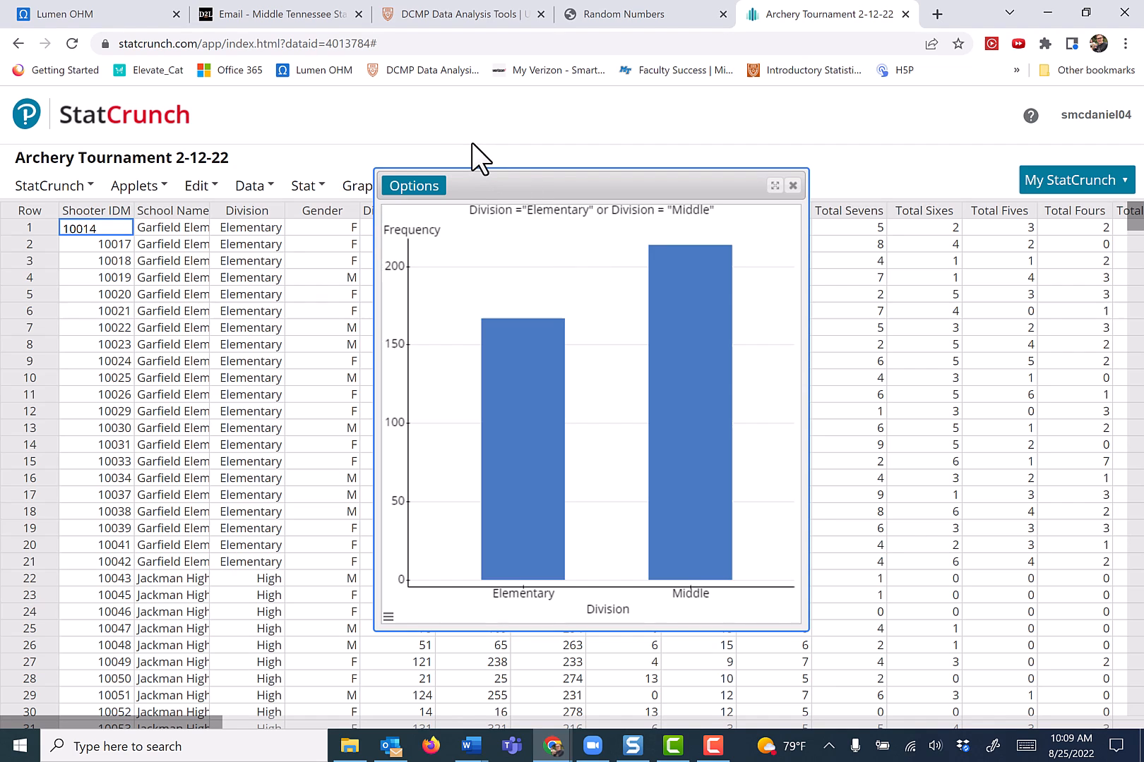